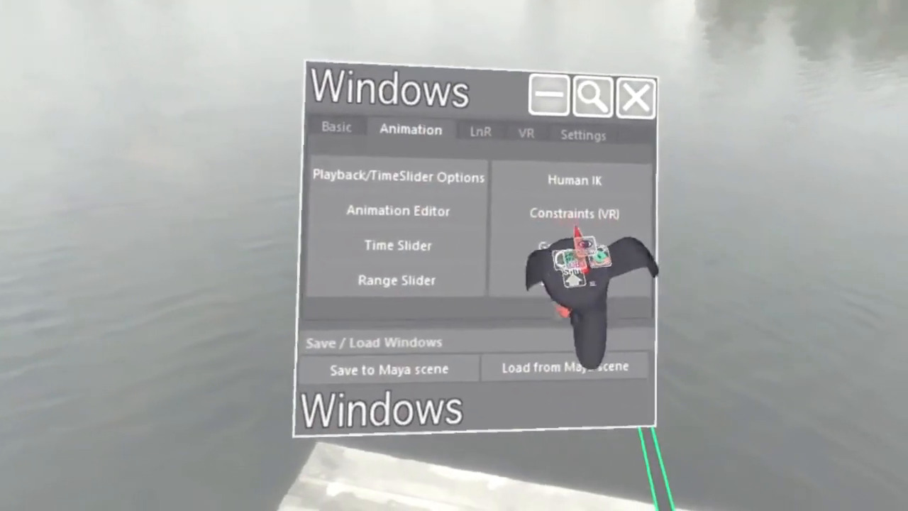
# Open an animation window from the VR Windows panel's Animation tab.
pyautogui.click(576, 213)
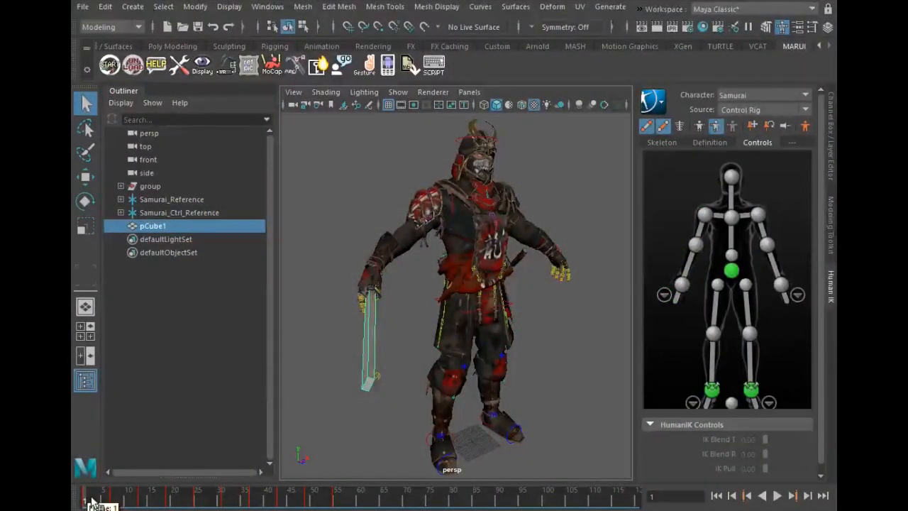
# Select the right wrist effector on the Samurai HumanIK figure.
pyautogui.click(776, 495)
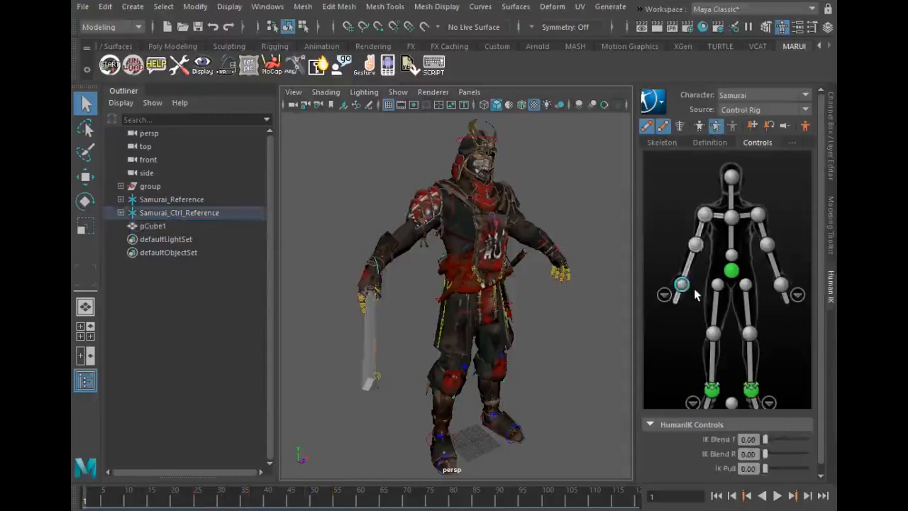
# Create an aux effector on the right wrist from the effector's context menu.
pyautogui.rightClick(681, 284)
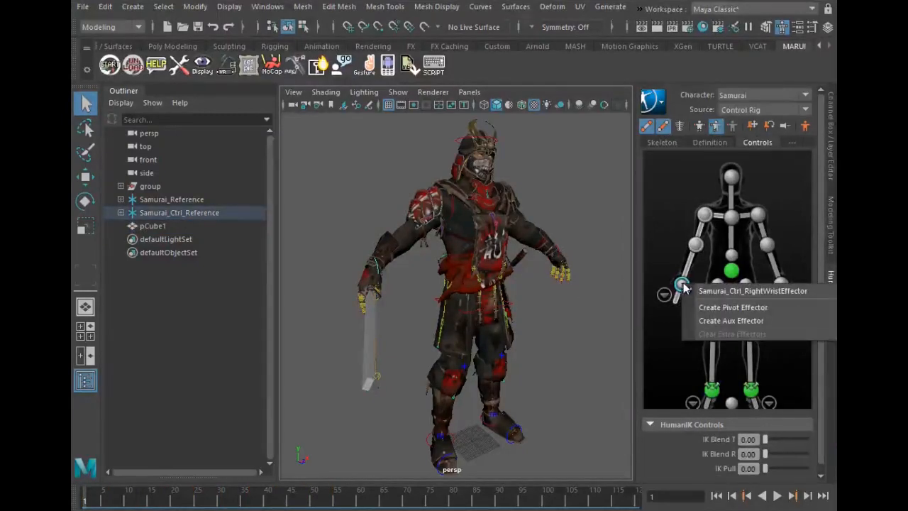
pyautogui.moveTo(731, 321)
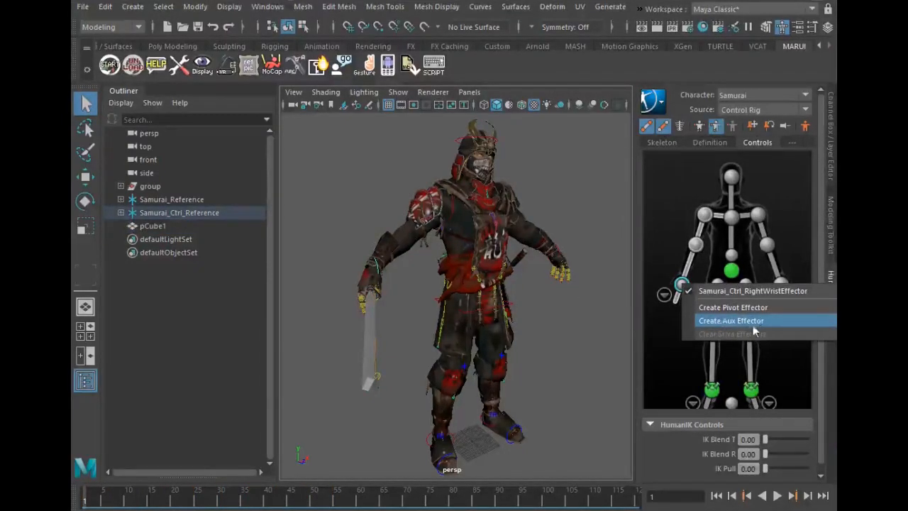
pyautogui.click(731, 320)
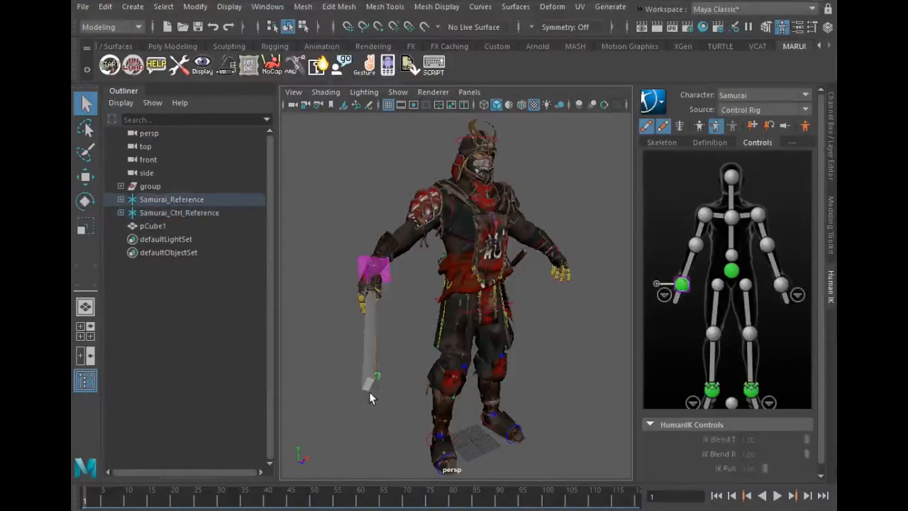
# Parent-constrain the wrist aux effector to pCube1 and play the sword animation.
pyautogui.click(153, 226)
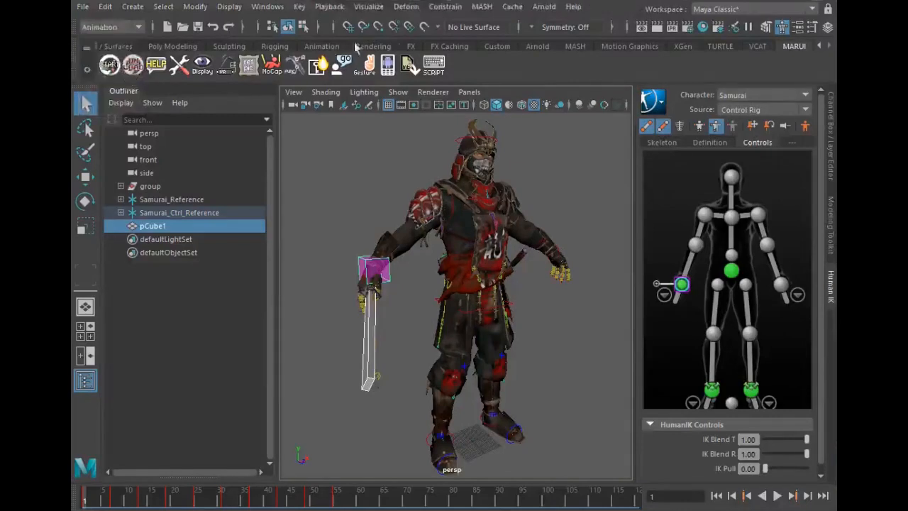
pyautogui.click(445, 6)
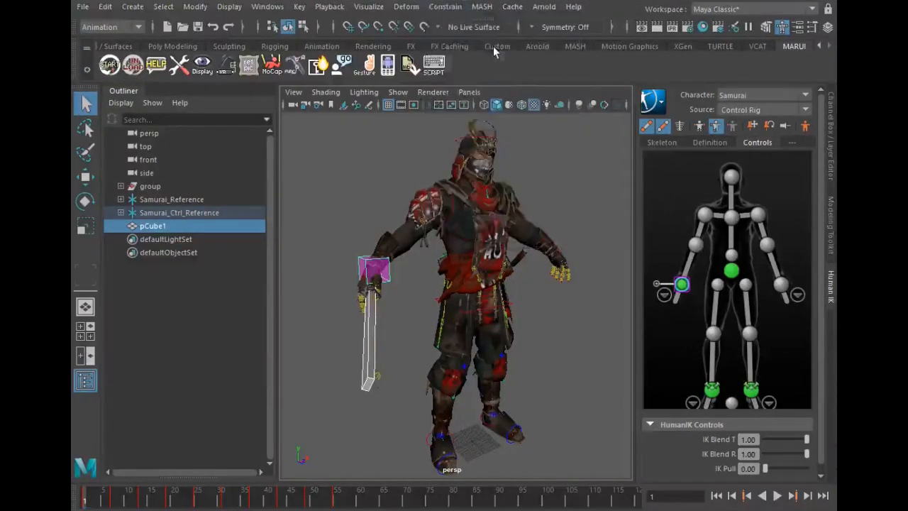
pyautogui.click(776, 496)
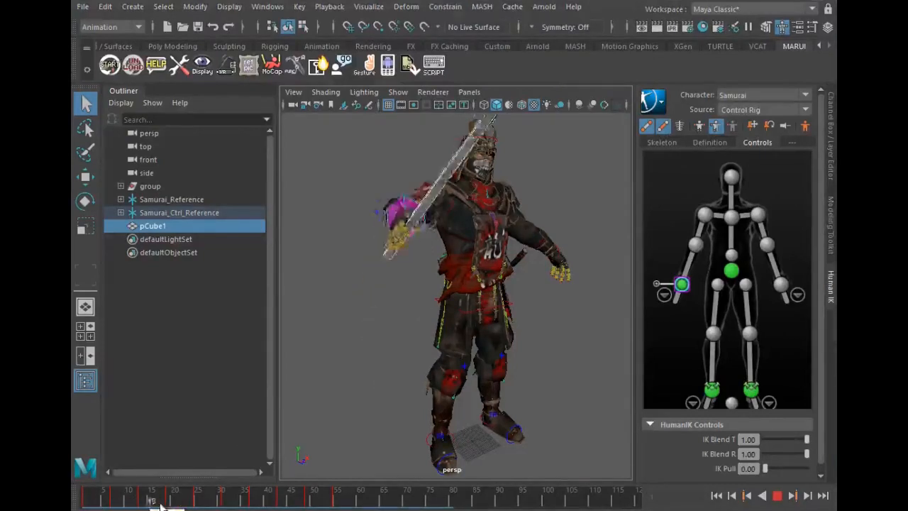